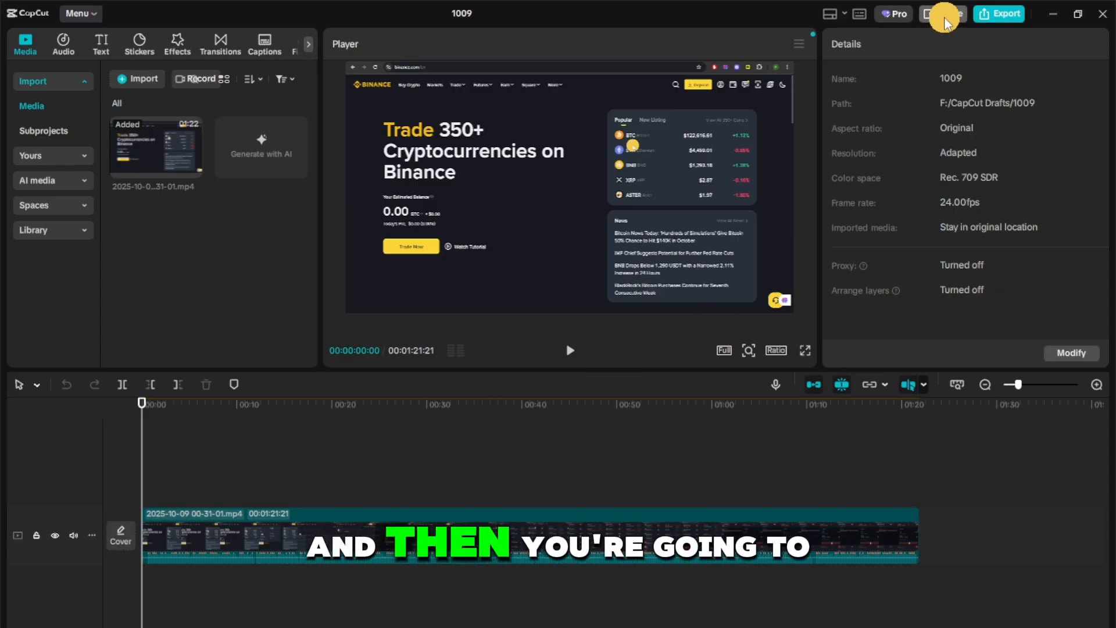
Step: Bring up the Share project dialog for project 1009 with Workspace as destination
click(928, 13)
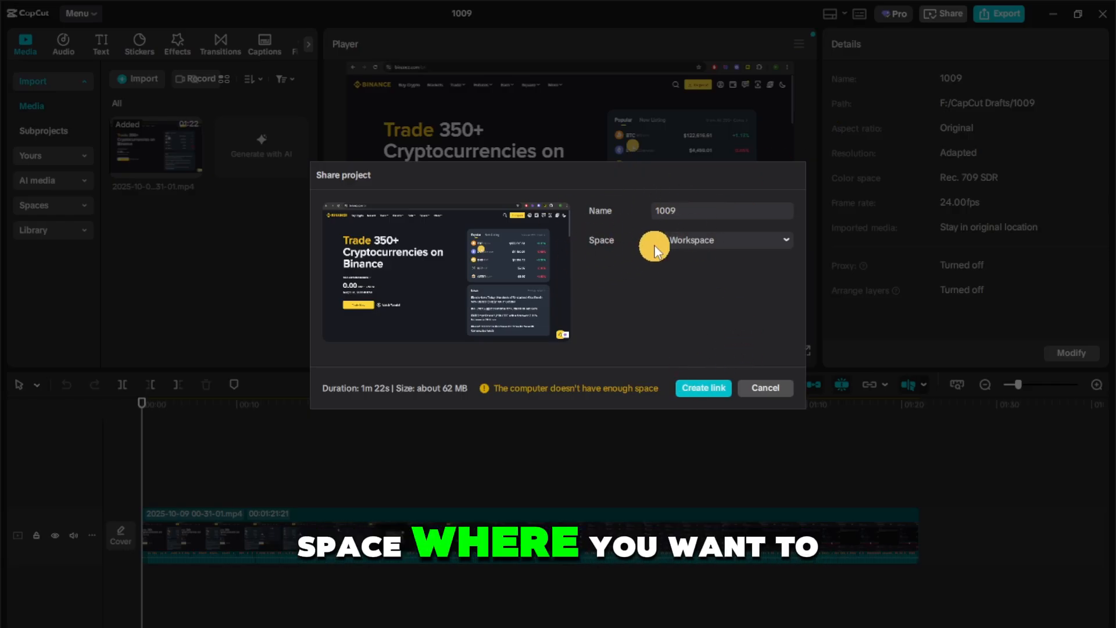
Step: Keep YT Workspace after dismissing the Teams upgrade notice and create the collaboration link
click(712, 239)
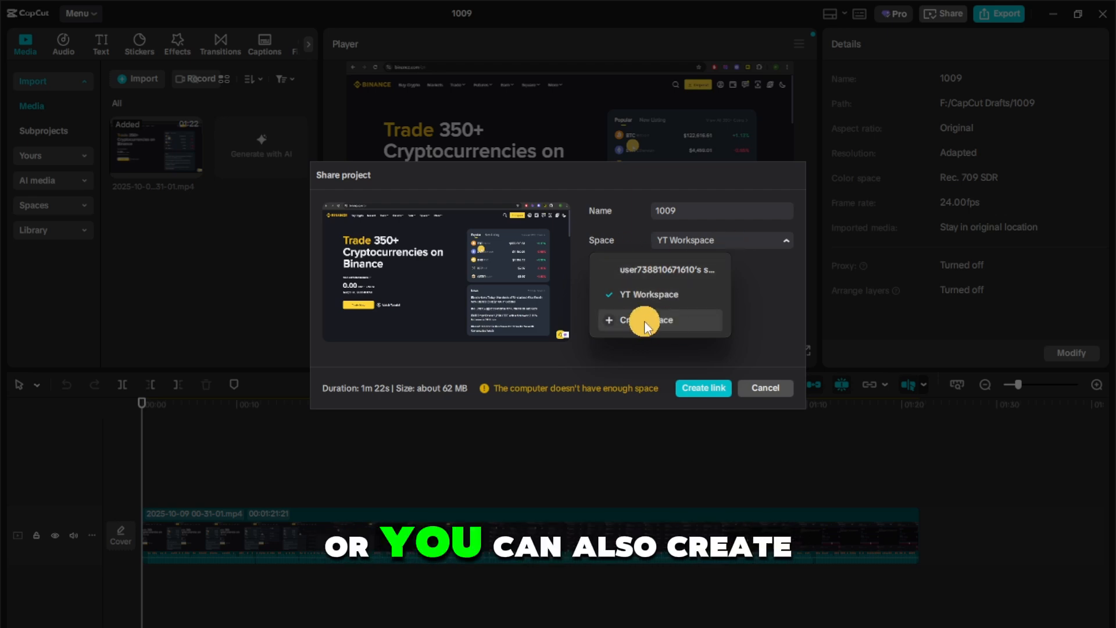
click(644, 320)
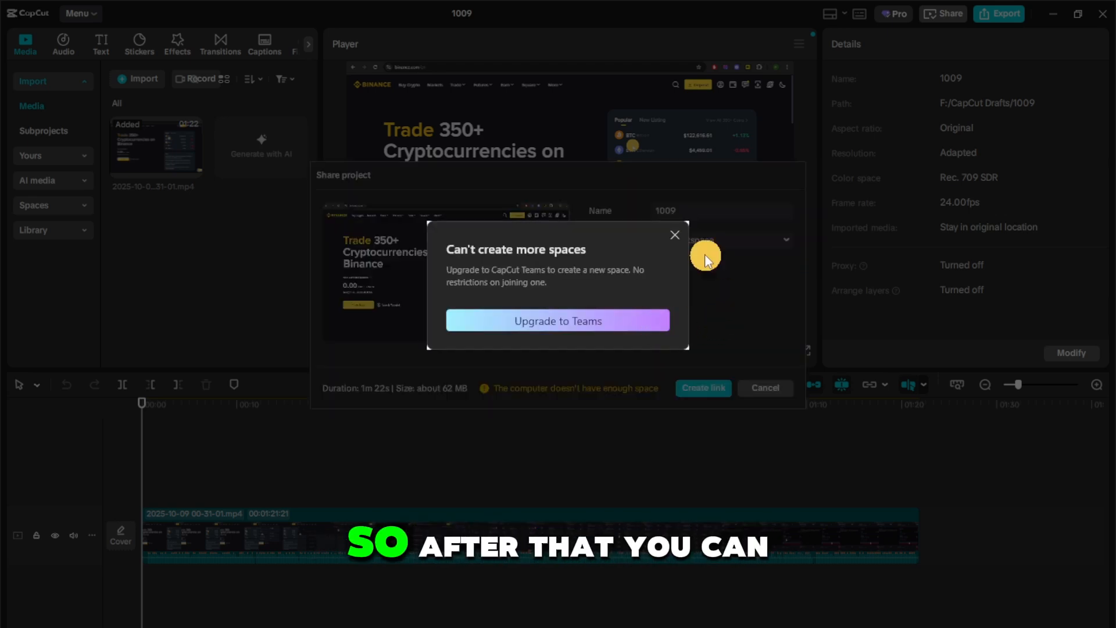
click(674, 235)
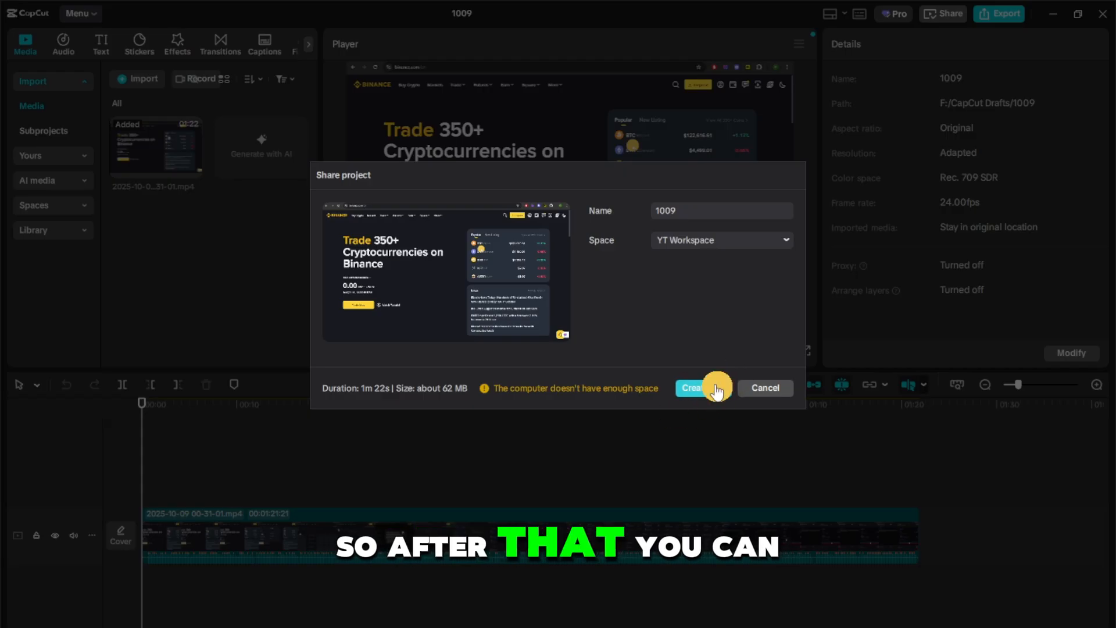
click(691, 388)
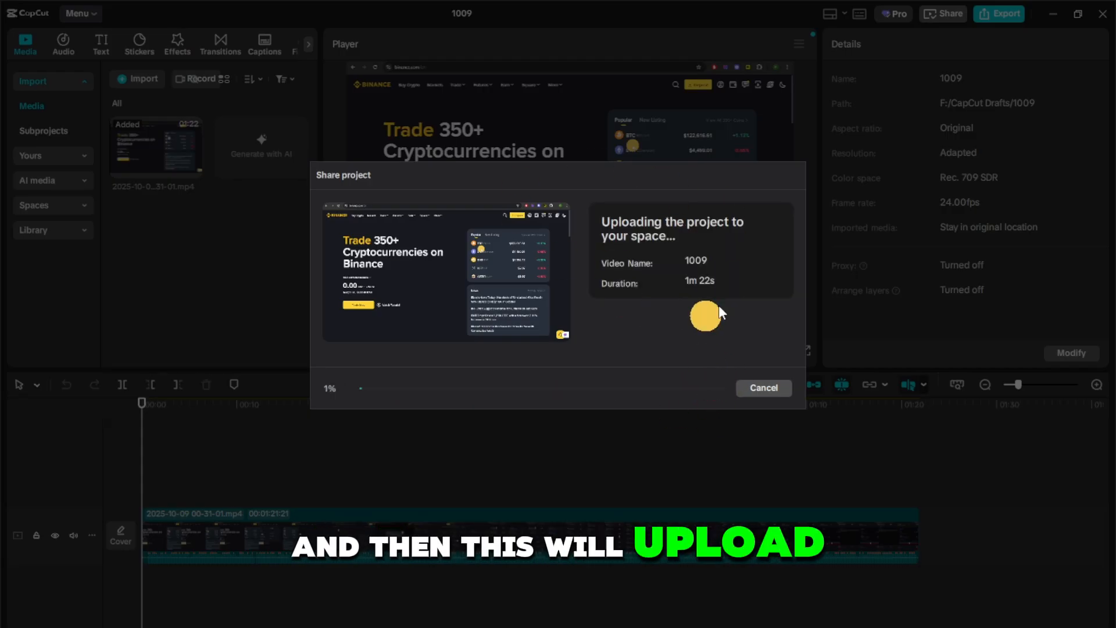